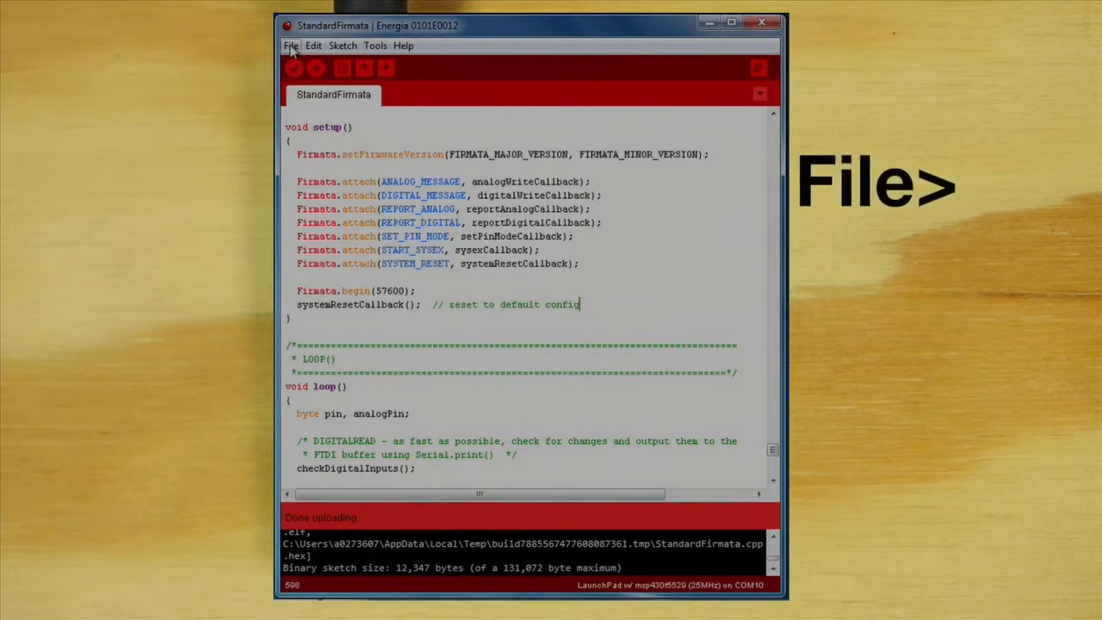
Scroll the Firmata wiki Main Page down to the Firmata Test section with the Windows firmata_test.exe link.
{"action": "left_click", "coordinate": [291, 45]}
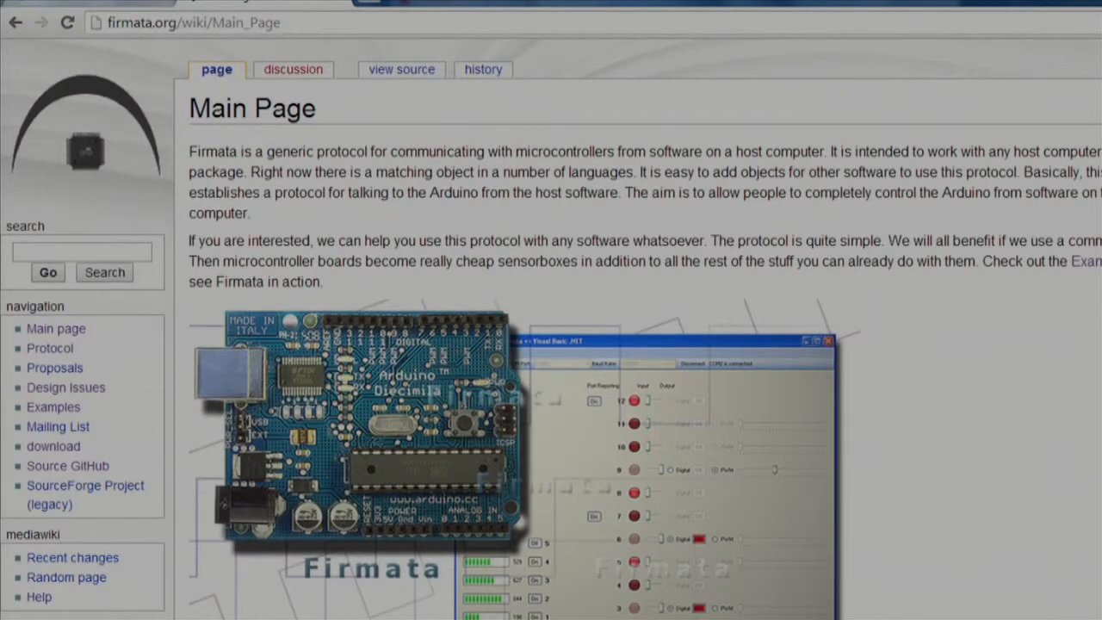
{"action": "scroll", "scroll_direction": "down", "scroll_amount": 3}
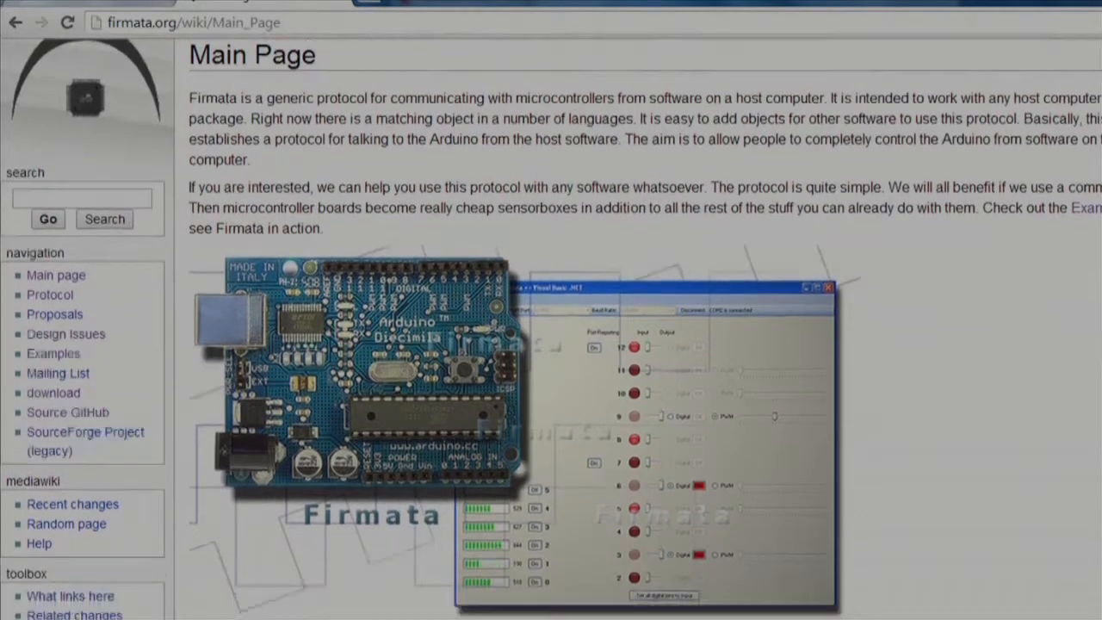
{"action": "scroll", "scroll_direction": "down", "scroll_amount": 3}
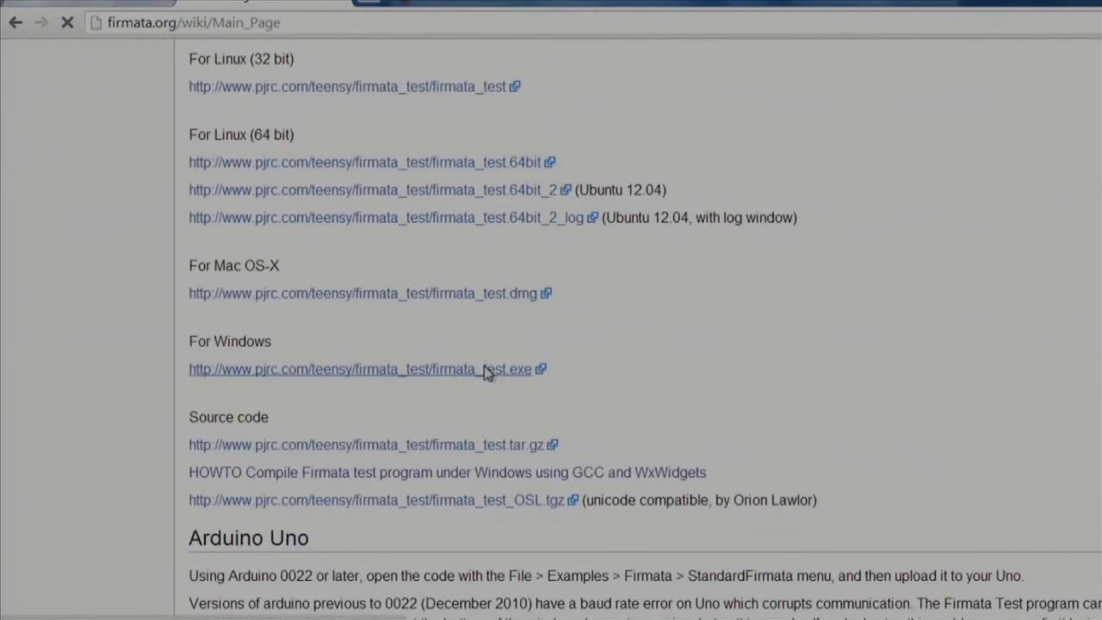
Choose COM42 from the Port menu so Firmata Test lists every pin's mode and state.
{"action": "left_click", "coordinate": [69, 38]}
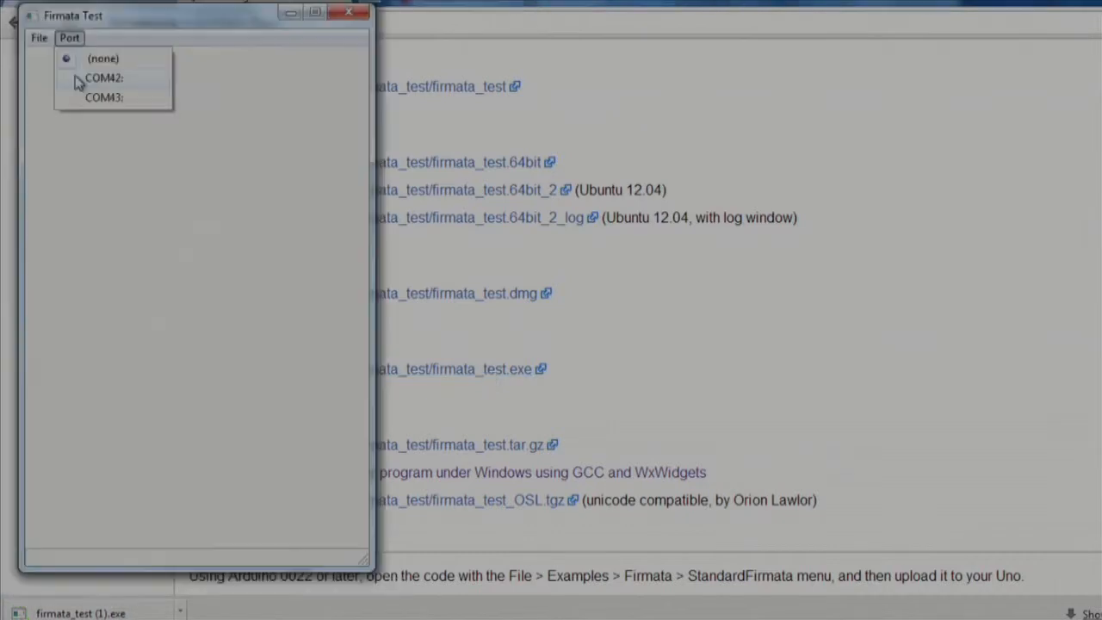
{"action": "left_click", "coordinate": [103, 77]}
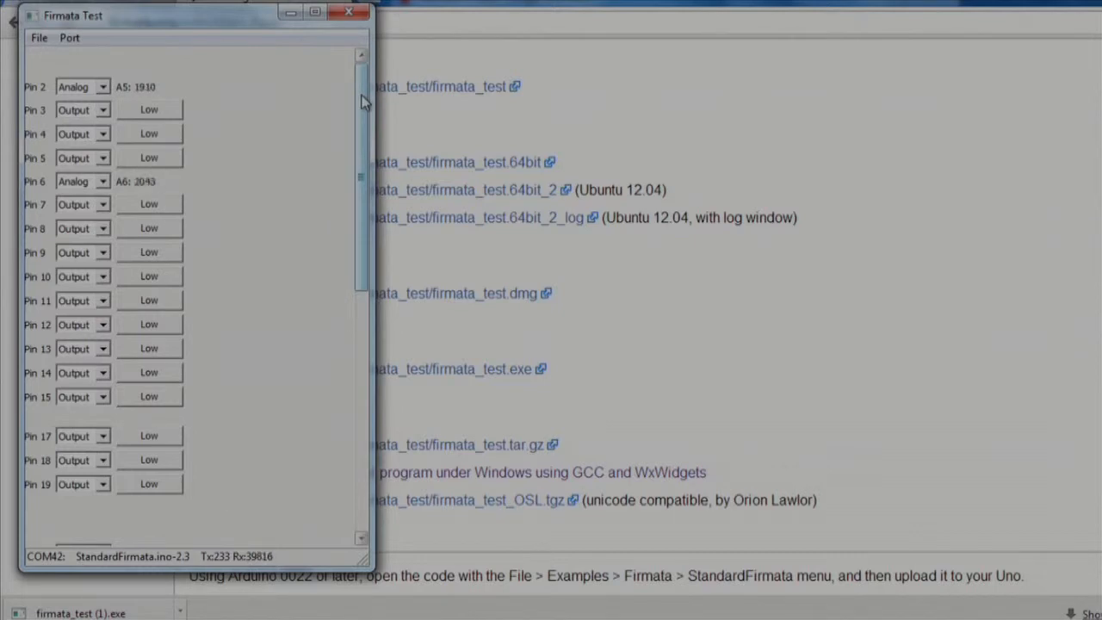
{"action": "scroll", "scroll_direction": "down", "scroll_amount": 3}
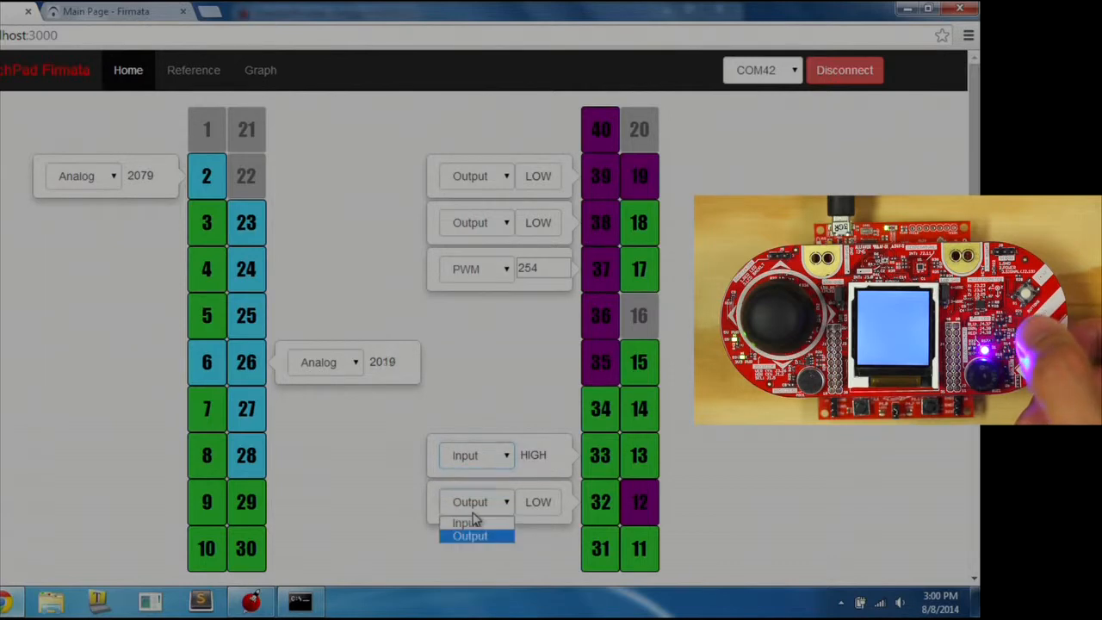
Set pin 32's mode to Input from its dropdown so it reads HIGH.
{"action": "left_click", "coordinate": [465, 522]}
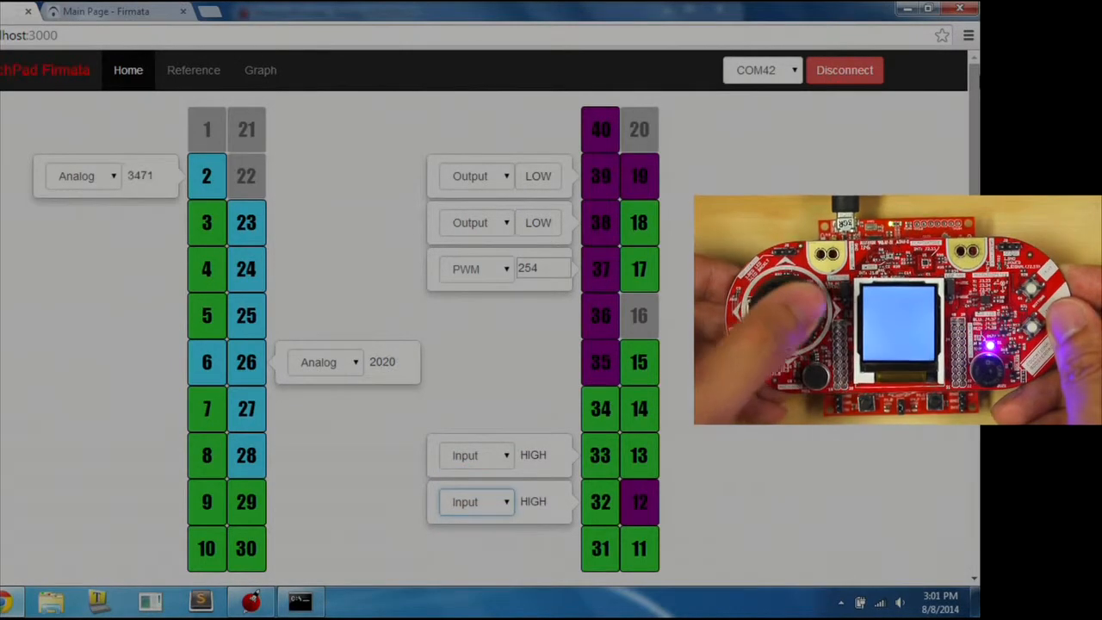
{"action": "left_click", "coordinate": [260, 69]}
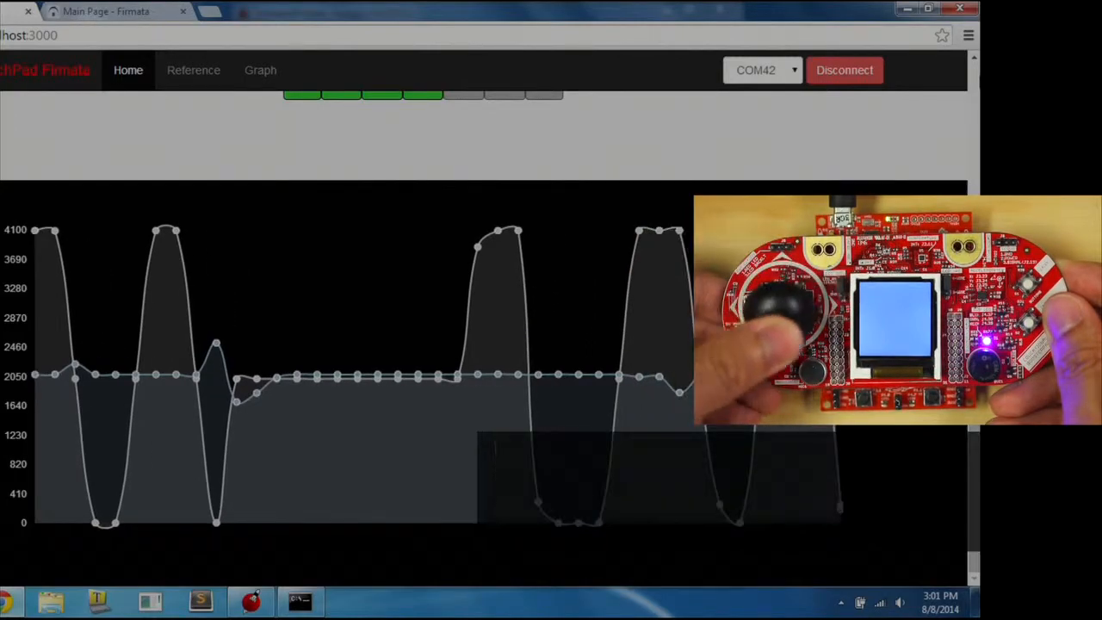